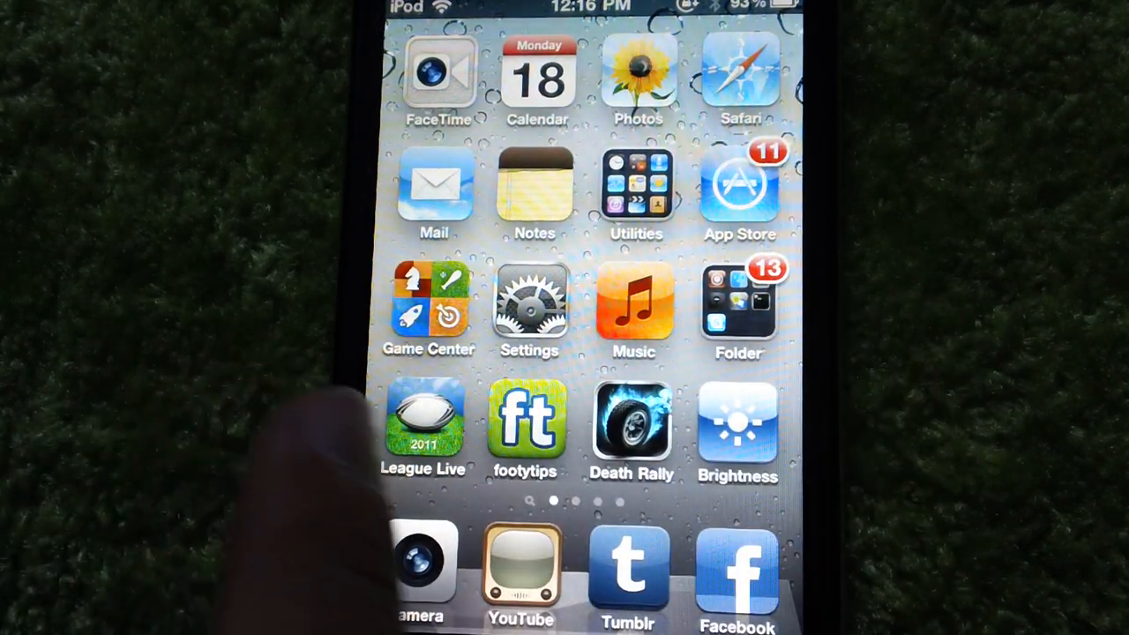
# Move the Home Screen to the second page of games containing the SCH icon
pyautogui.hscroll(-3)
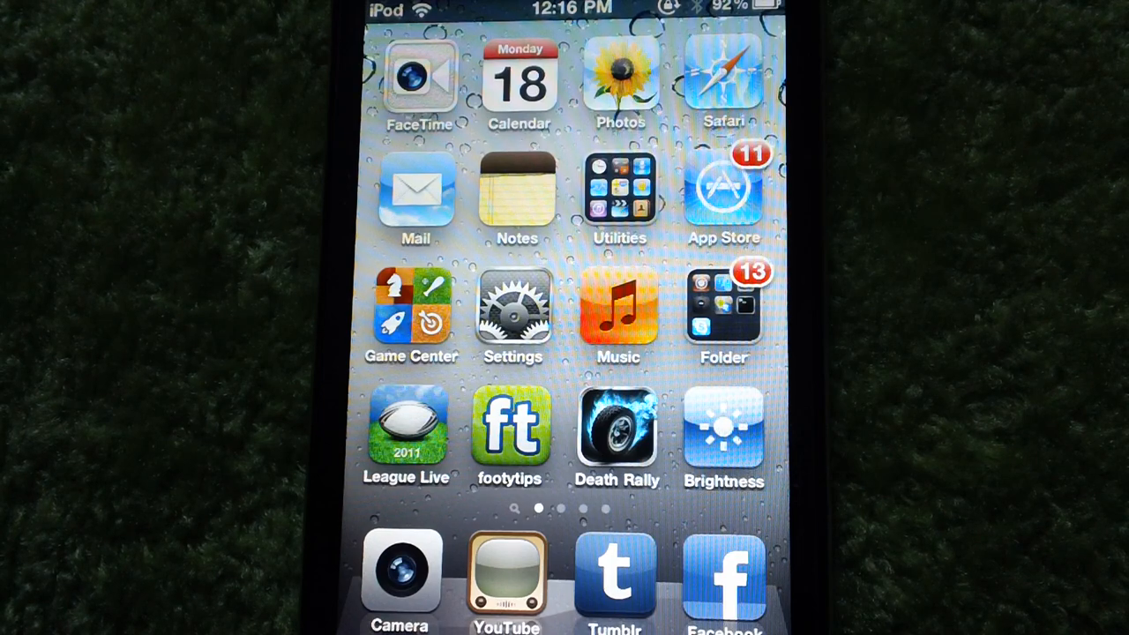
pyautogui.hscroll(-3)
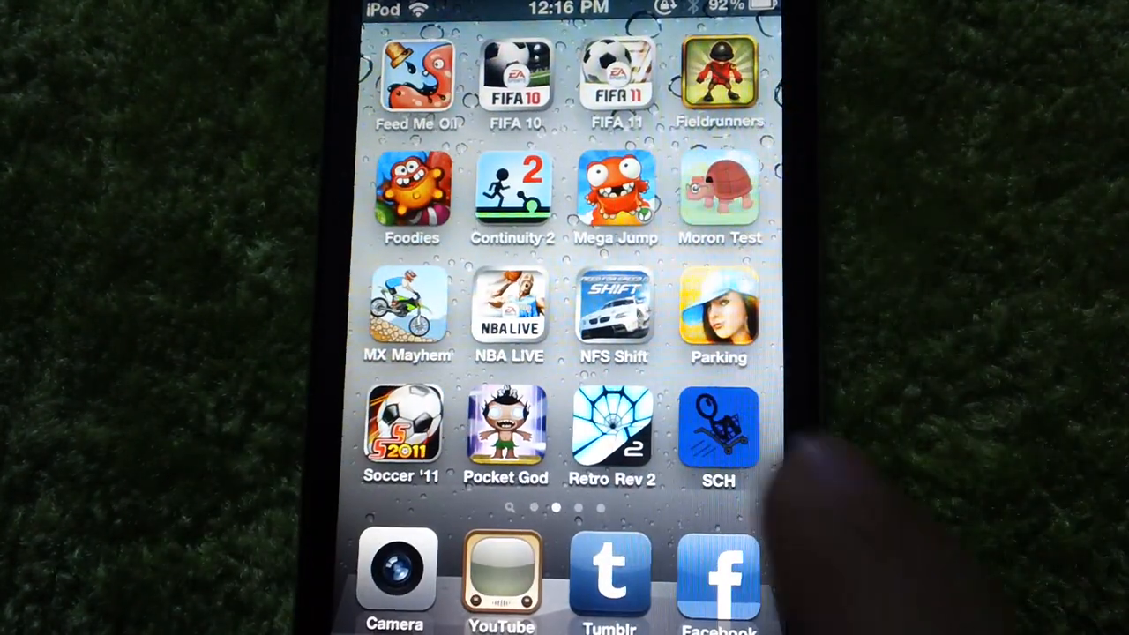
# Launch Shopping Cart Hero, finish a $161.1 jump and continue past the score summary
pyautogui.click(718, 429)
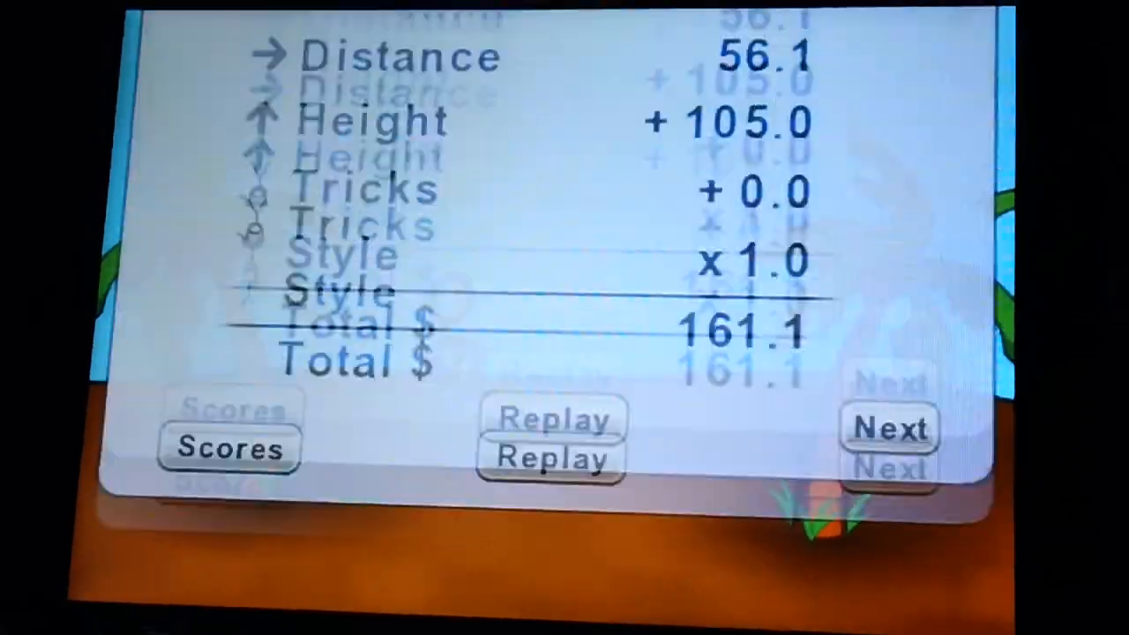
pyautogui.click(889, 431)
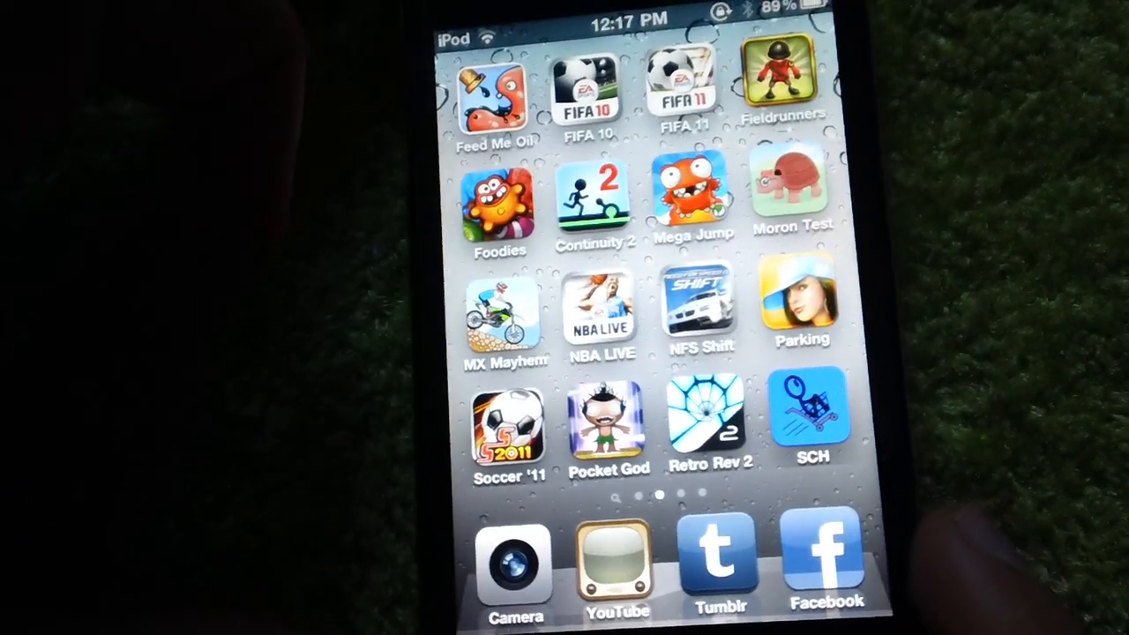
# Launch iFile from the utilities folder and browse into /var/mobile/Applications
pyautogui.hscroll(3)
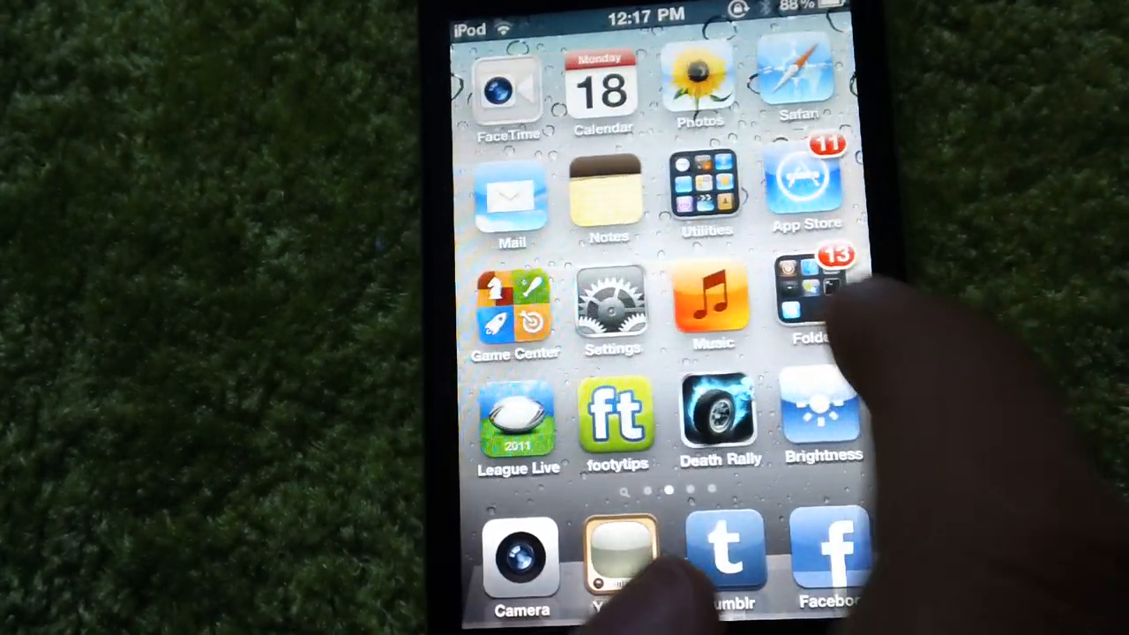
pyautogui.click(812, 304)
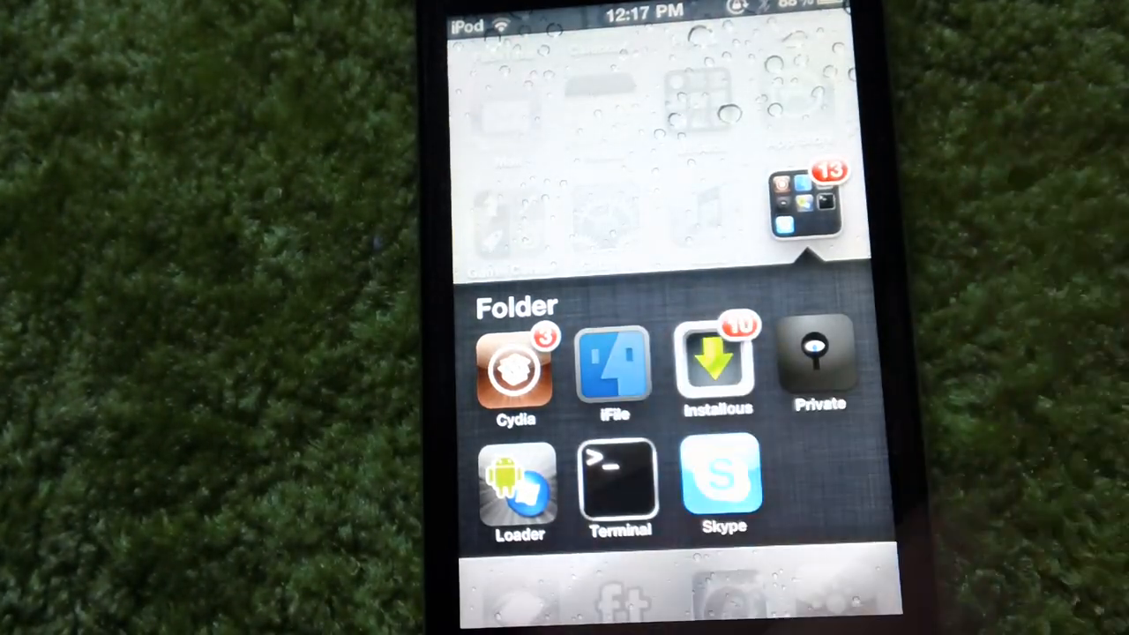
pyautogui.click(614, 365)
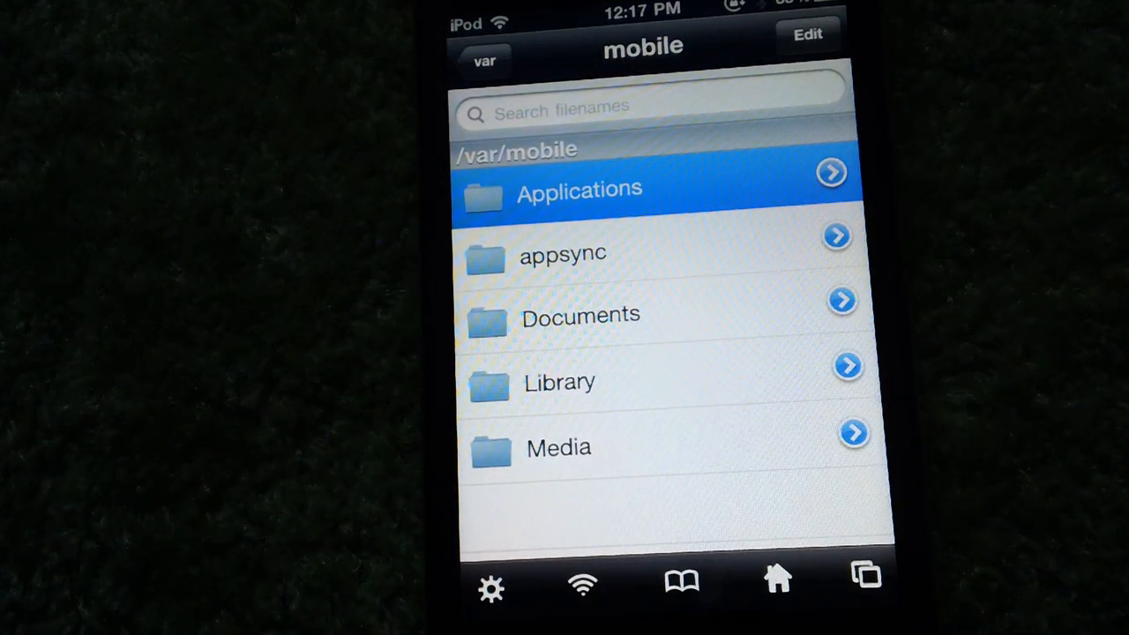
pyautogui.click(579, 188)
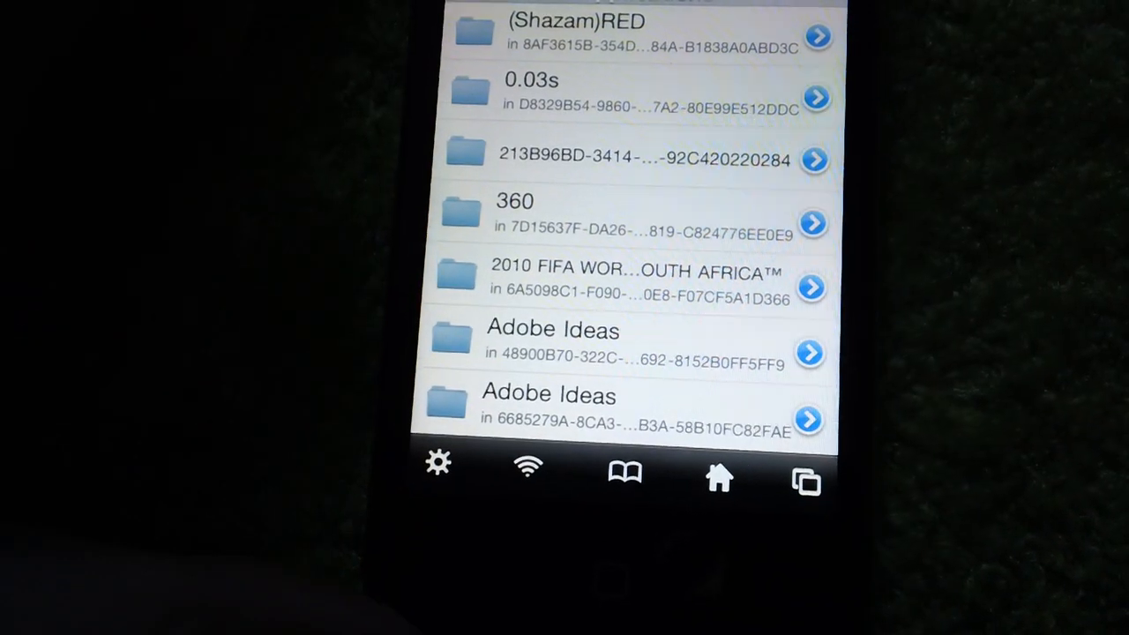
# Show app names and move down the Applications list toward the S entries
pyautogui.click(438, 462)
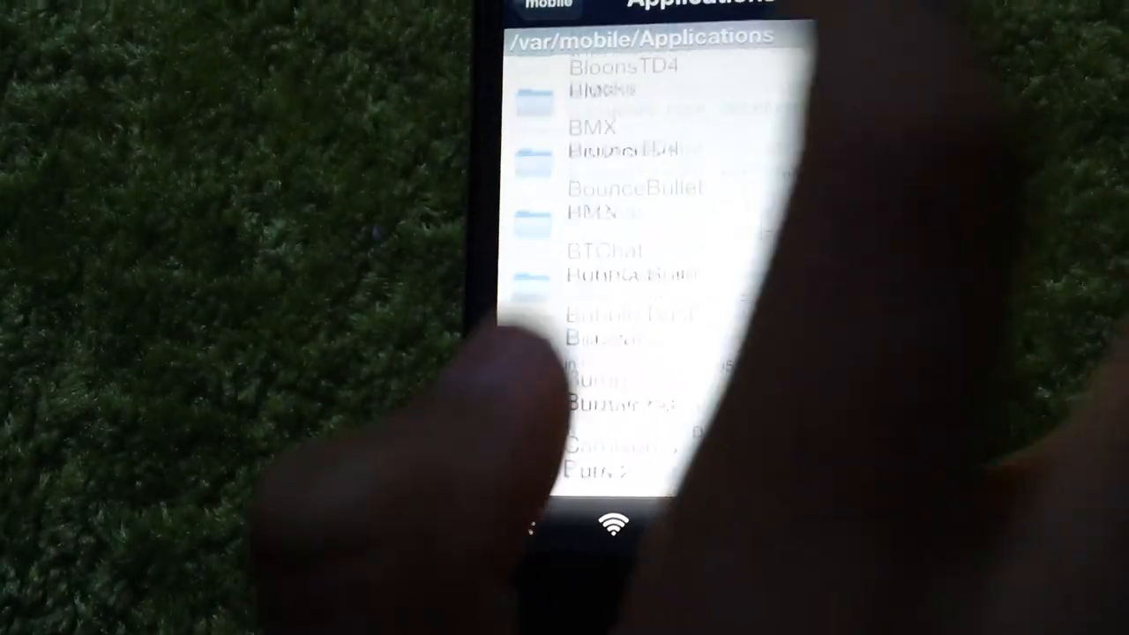
pyautogui.scroll(-3)
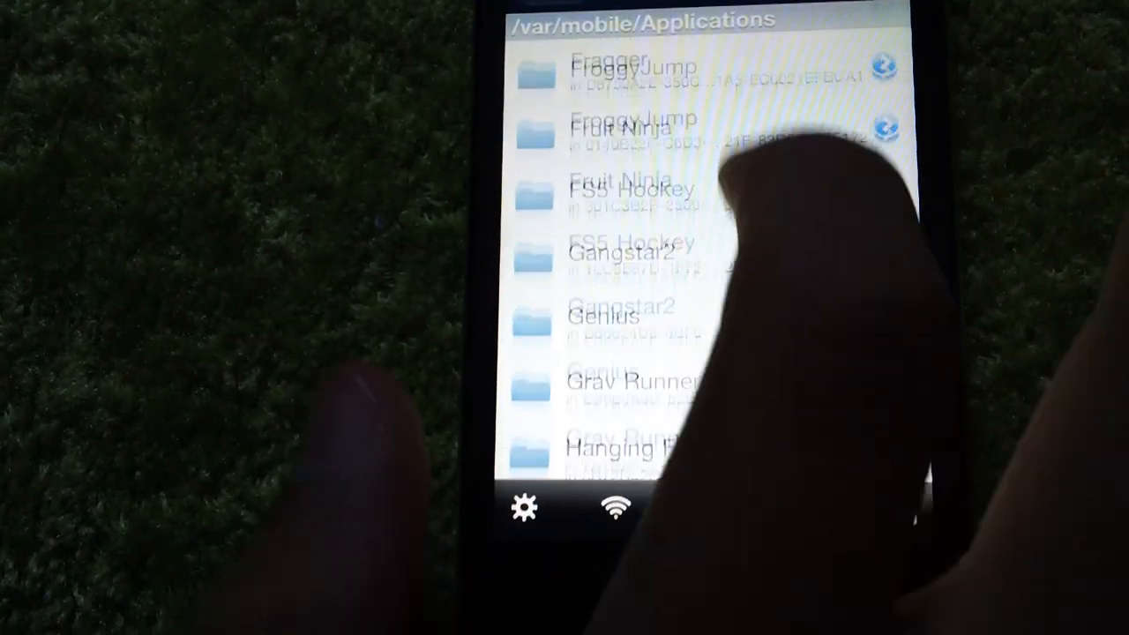
pyautogui.scroll(-3)
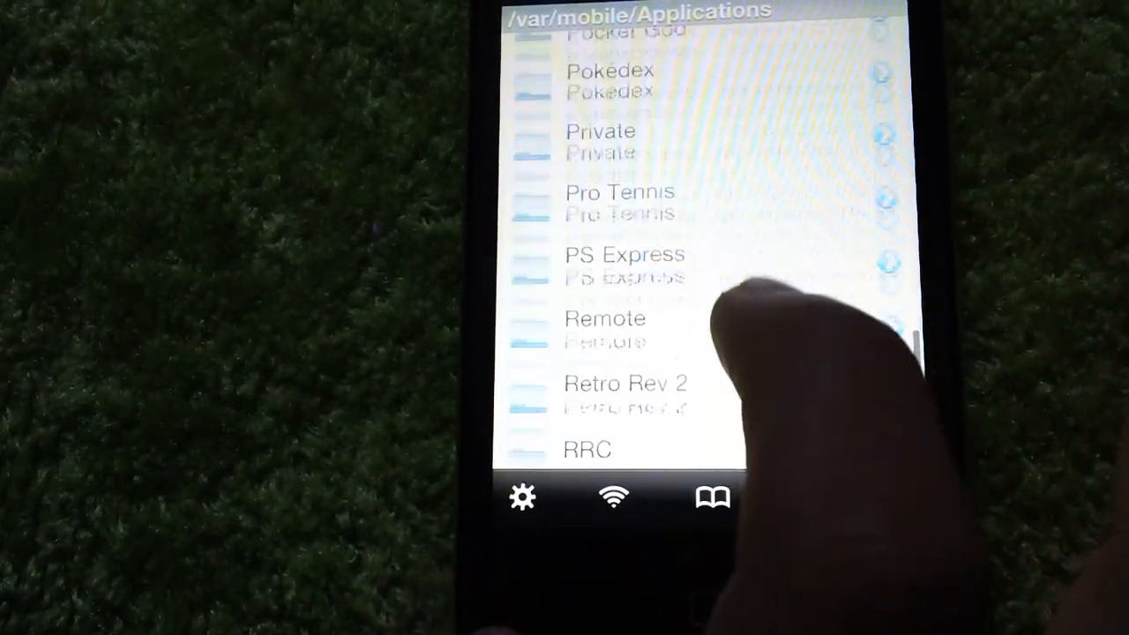
pyautogui.scroll(-3)
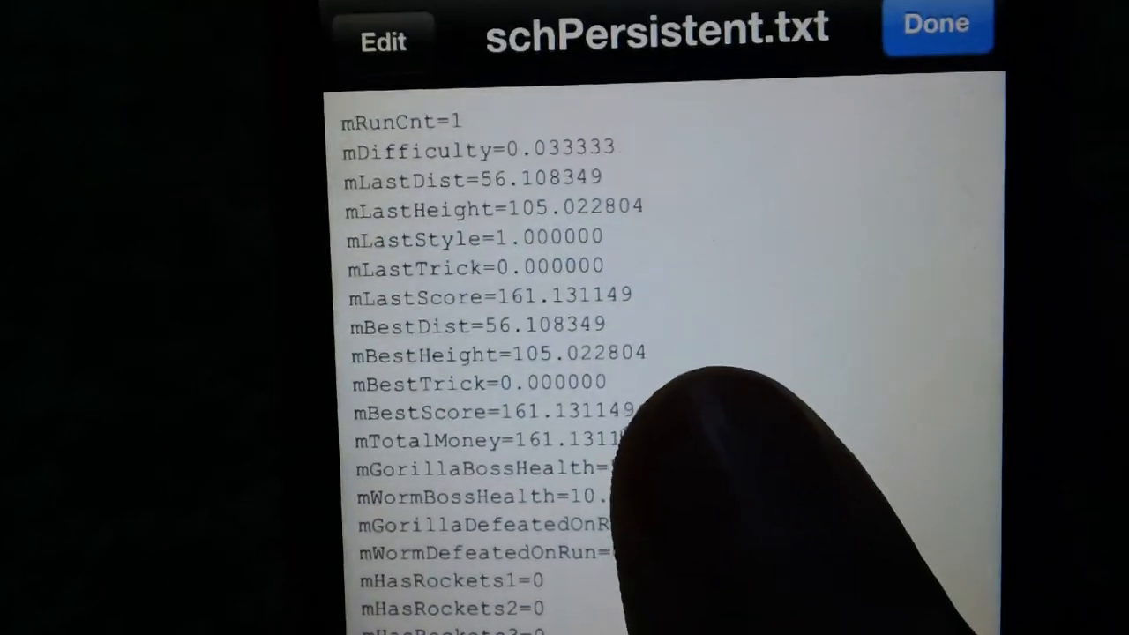
# Begin editing the mTotalMoney value in schPersistent.txt
pyautogui.click(381, 41)
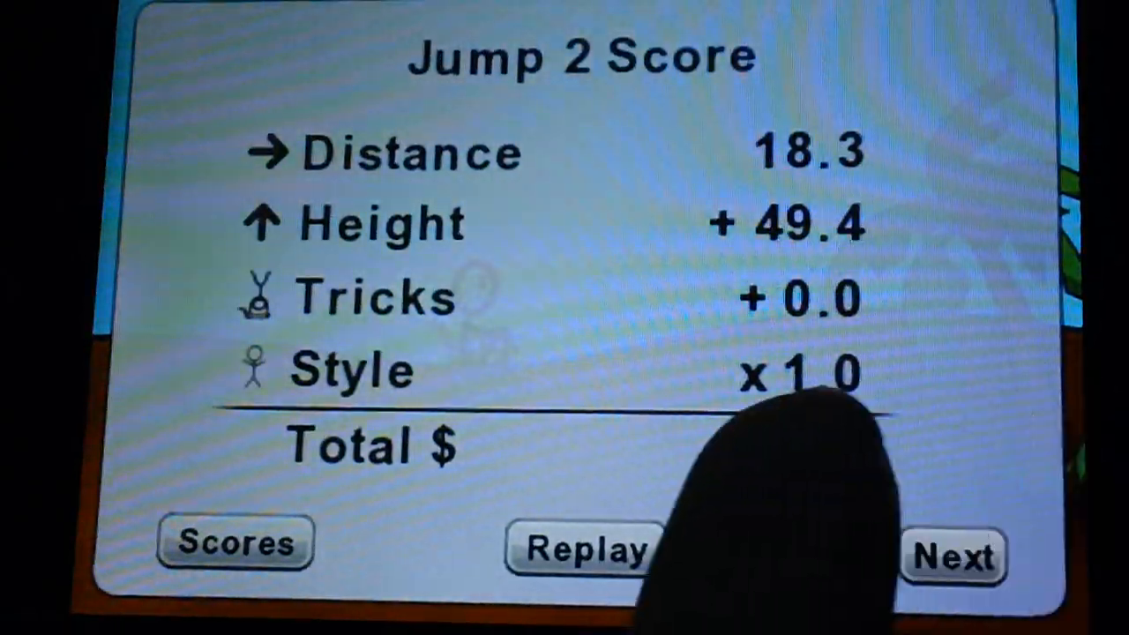
# Continue from the score screen to the store showing a $10000067 balance
pyautogui.click(953, 551)
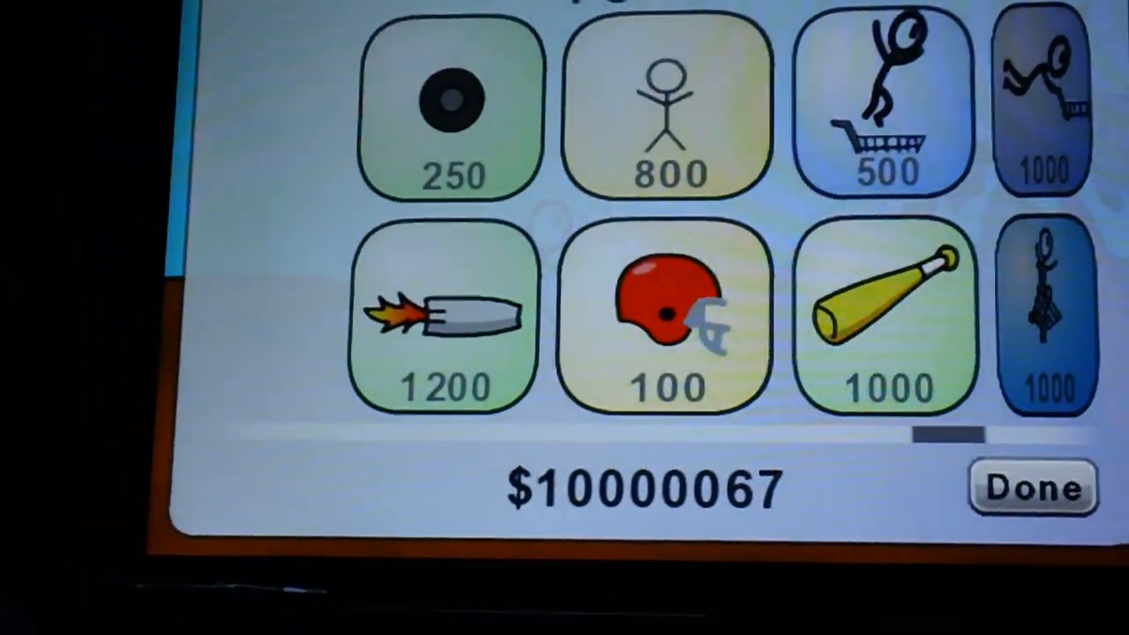